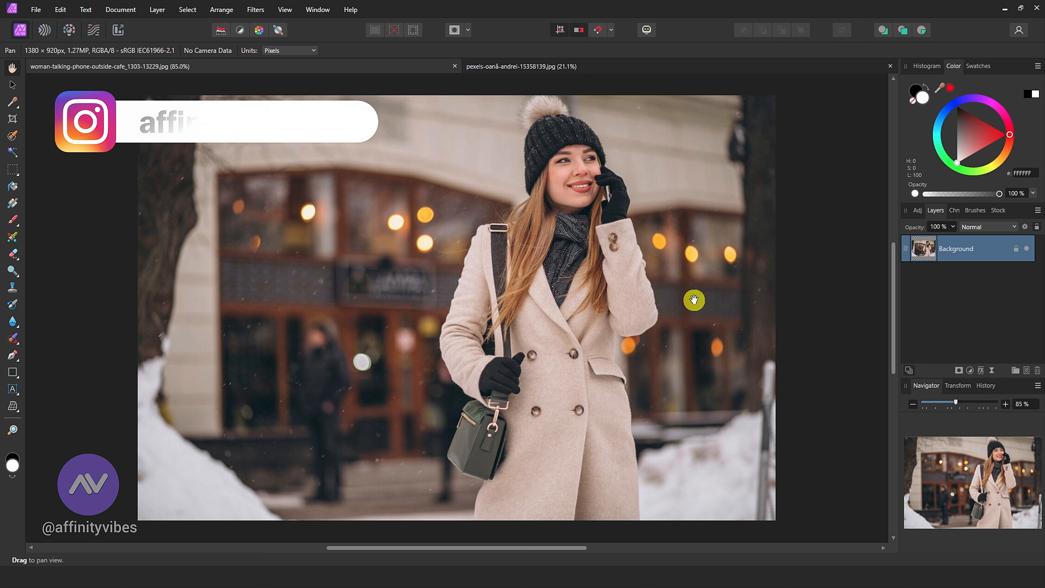
Place the Snow Texture image files as a new layer above the café street photo
text(affinityvibes.in)
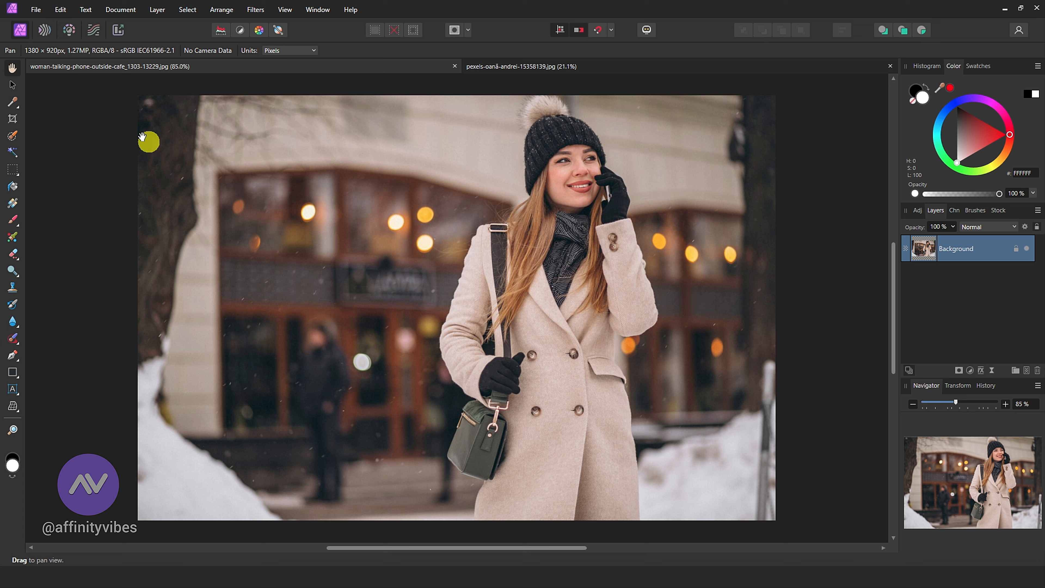
click(36, 9)
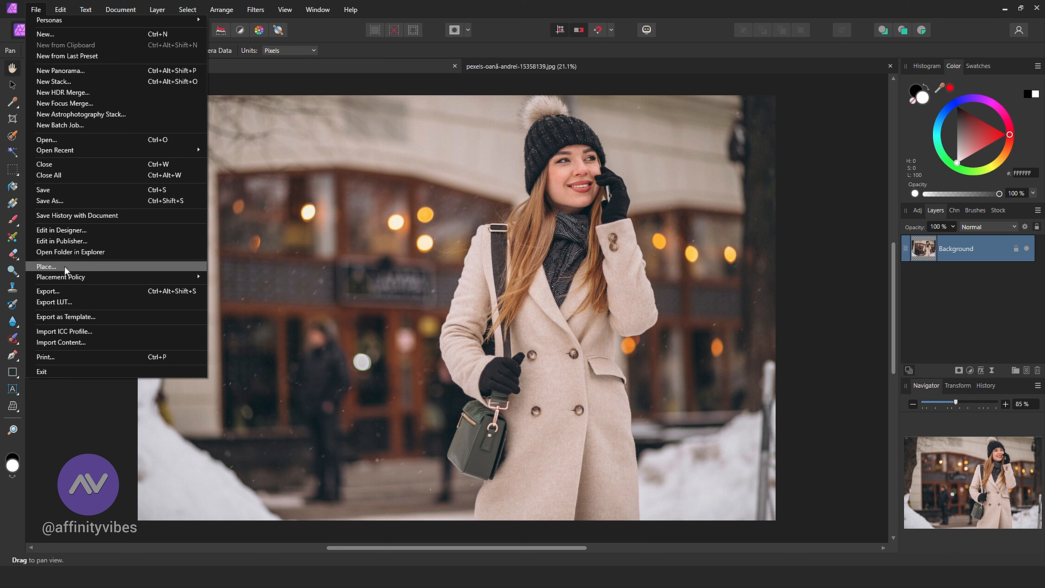
click(46, 266)
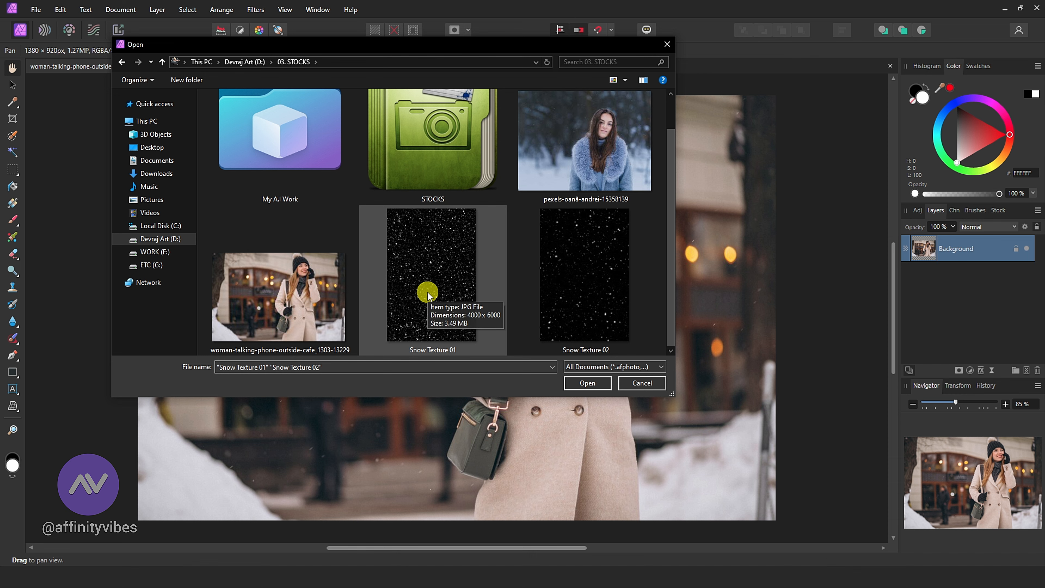
click(587, 383)
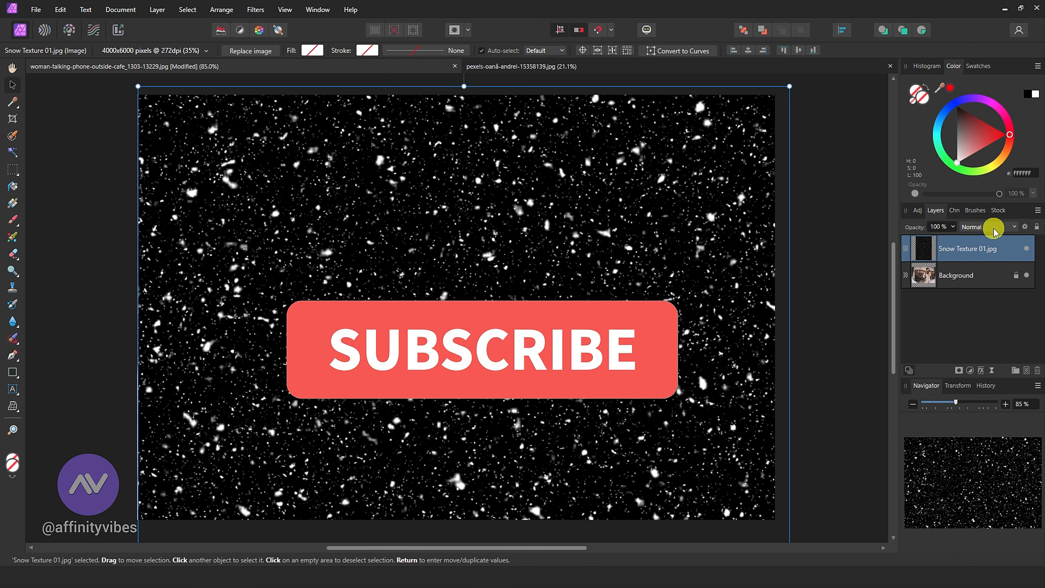
Set Snow Texture 01 and Snow Texture 02 to Screen blend mode so only snowflakes show
click(1013, 227)
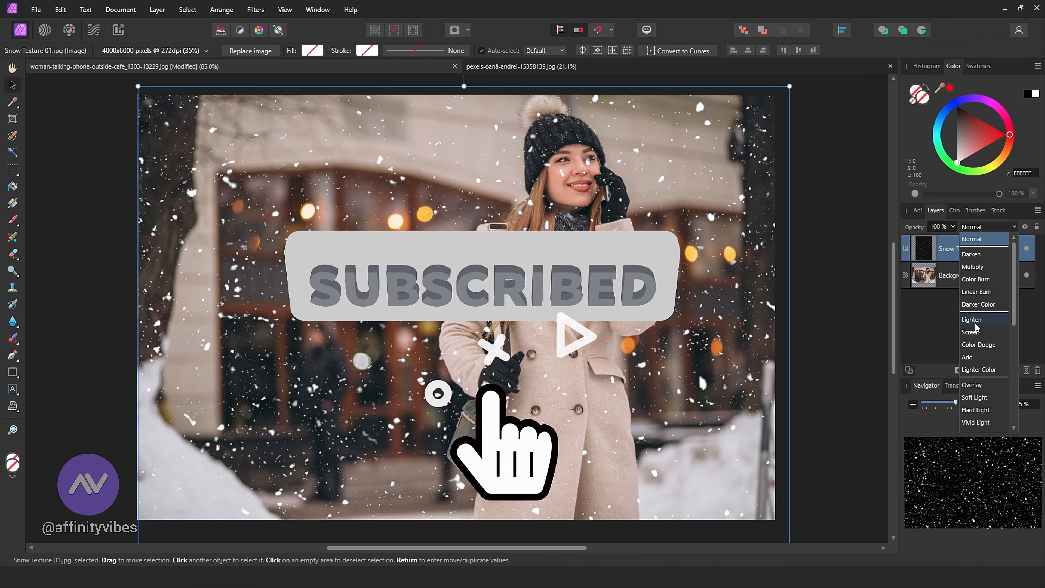
click(971, 331)
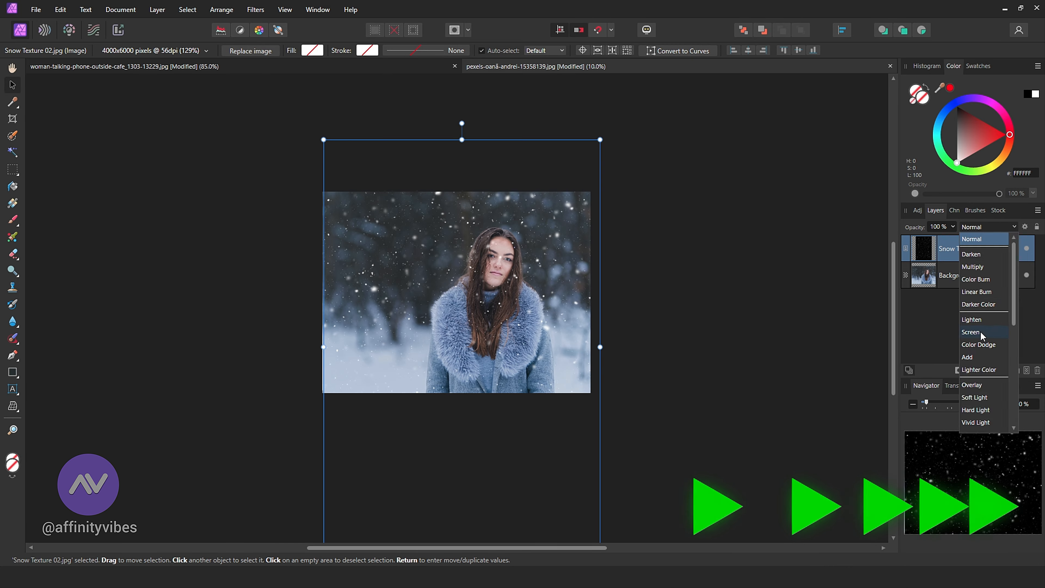
click(972, 332)
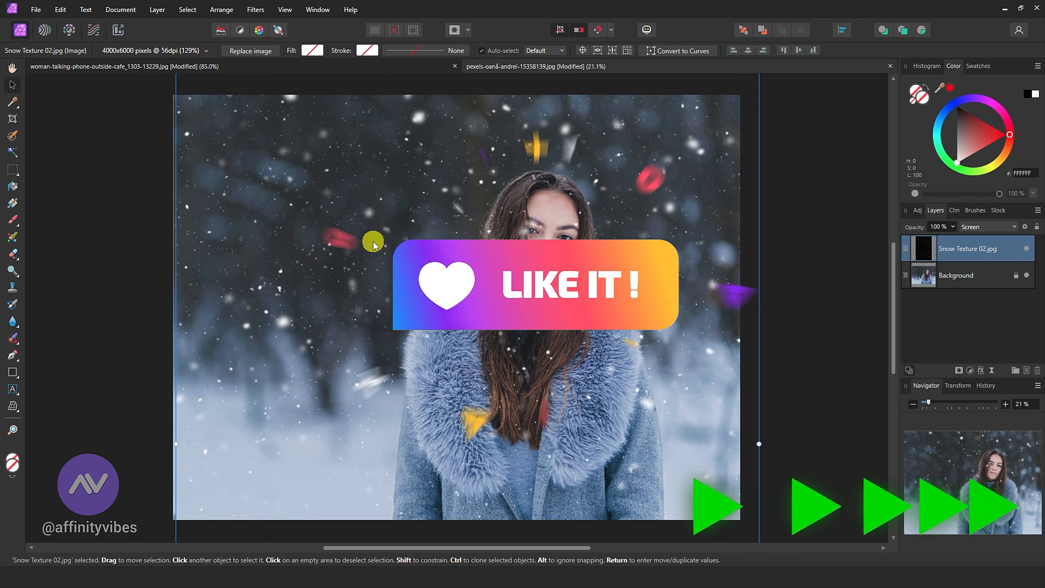